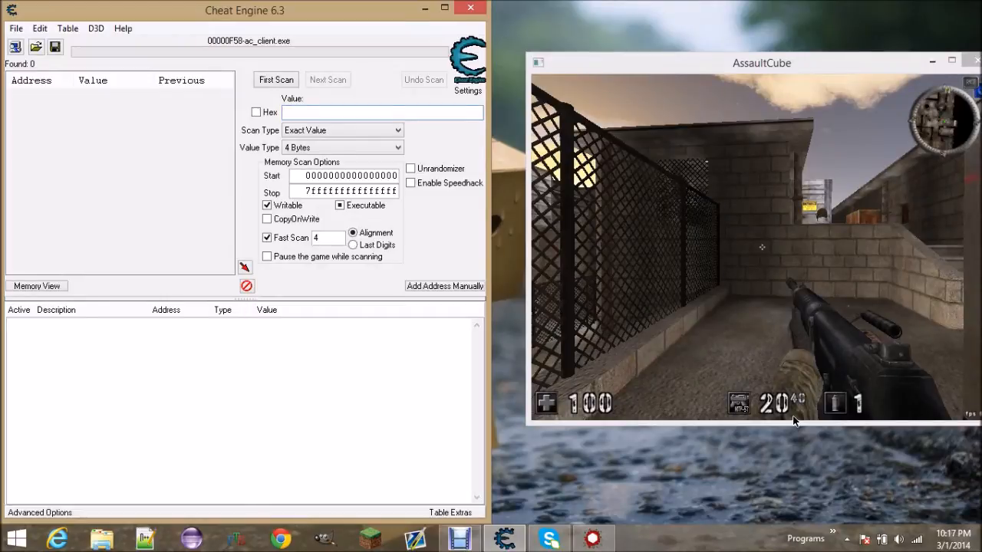
Step: Attach Cheat Engine to the running ac_client.exe process for a 4-byte exact-value scan
{"action": "left_click", "coordinate": [381, 112]}
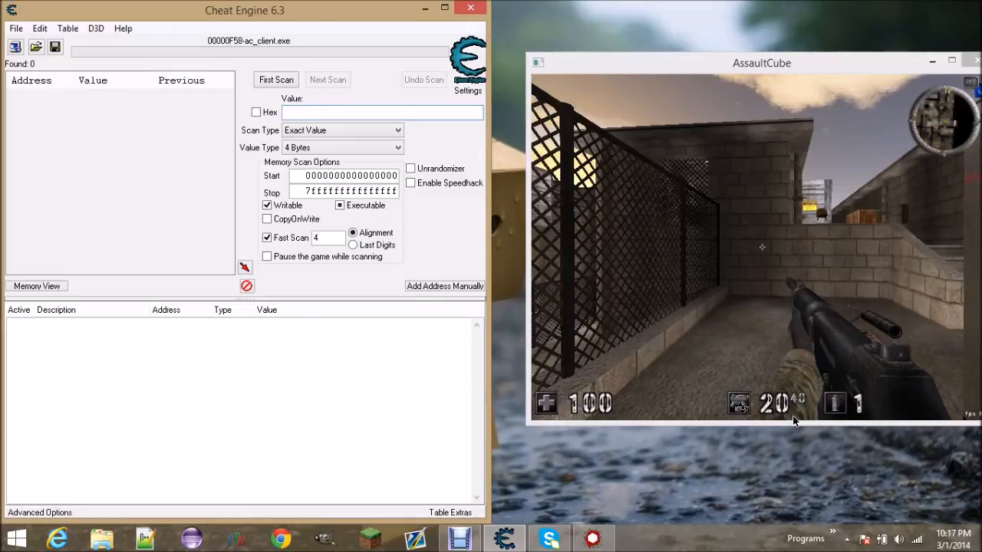
{"action": "left_click", "coordinate": [381, 112]}
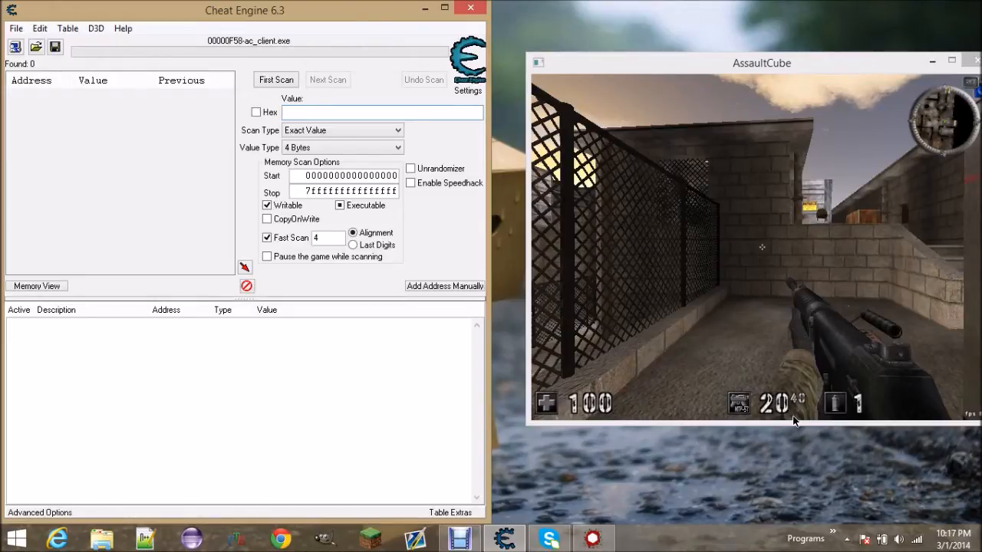
{"action": "left_click", "coordinate": [381, 112]}
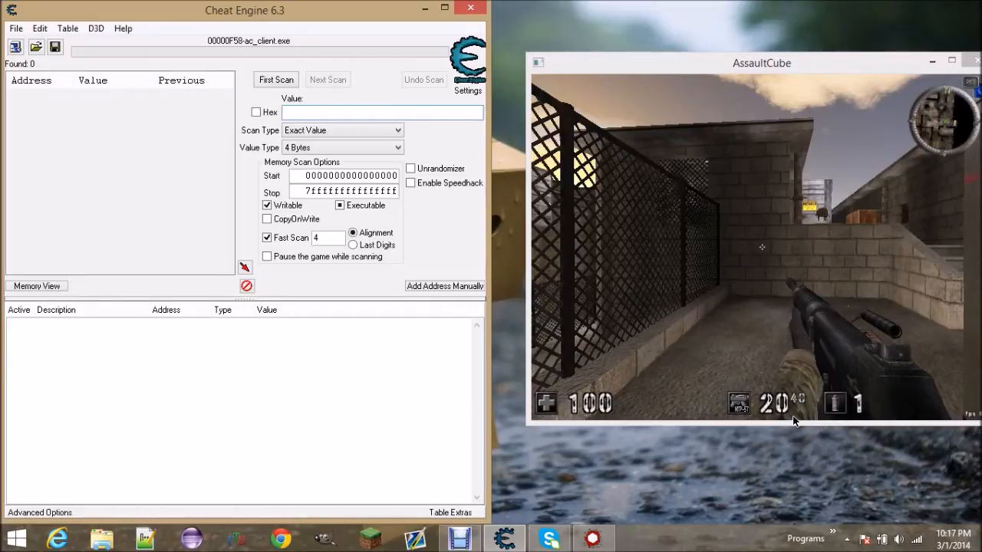
{"action": "left_click", "coordinate": [380, 112]}
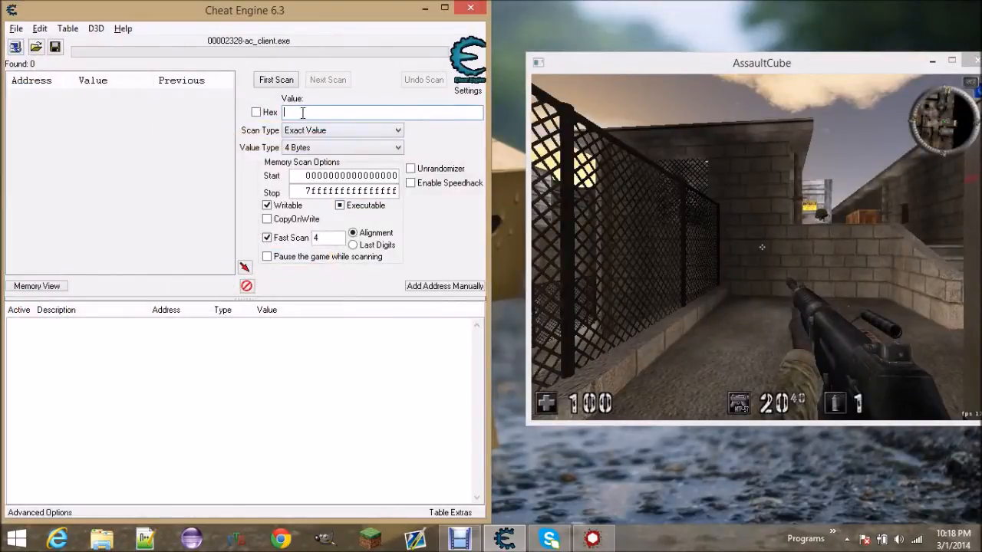
Step: Scan for health 100, narrow to 39 after damage, and add the found address to the list
{"action": "left_click", "coordinate": [276, 79]}
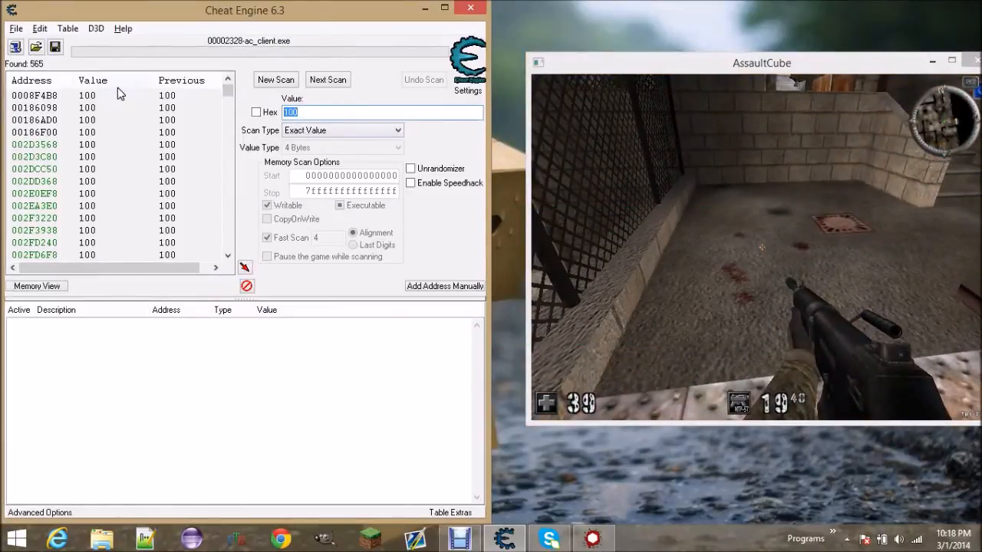
{"action": "left_click", "coordinate": [328, 80]}
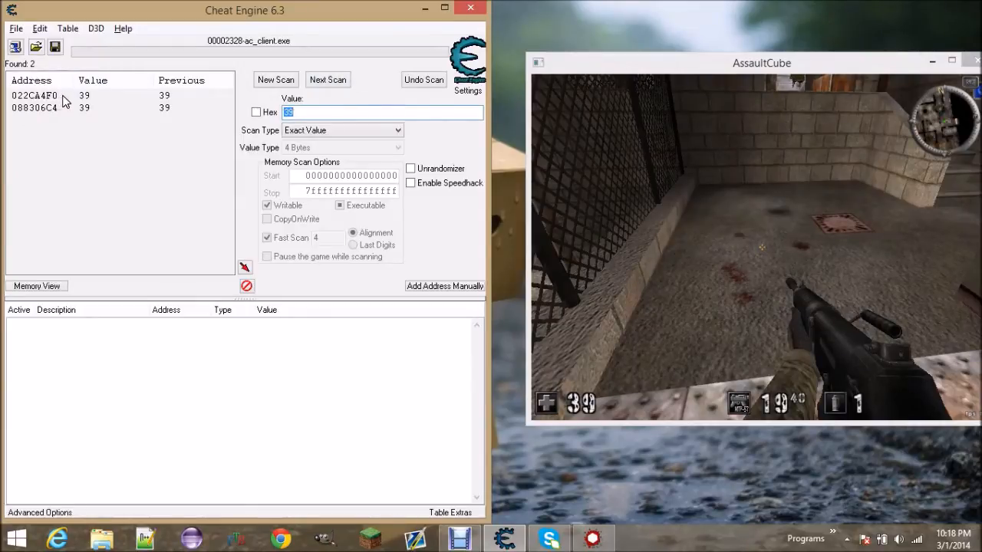
{"action": "double_click", "coordinate": [34, 95]}
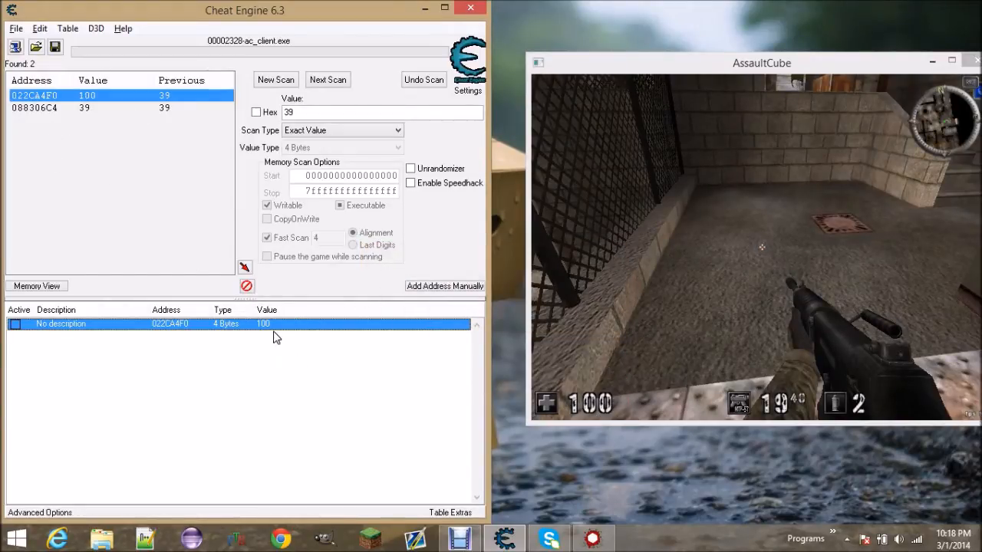
Step: Browse the memory region around the saved health address in the Memory Viewer
{"action": "right_click", "coordinate": [169, 322]}
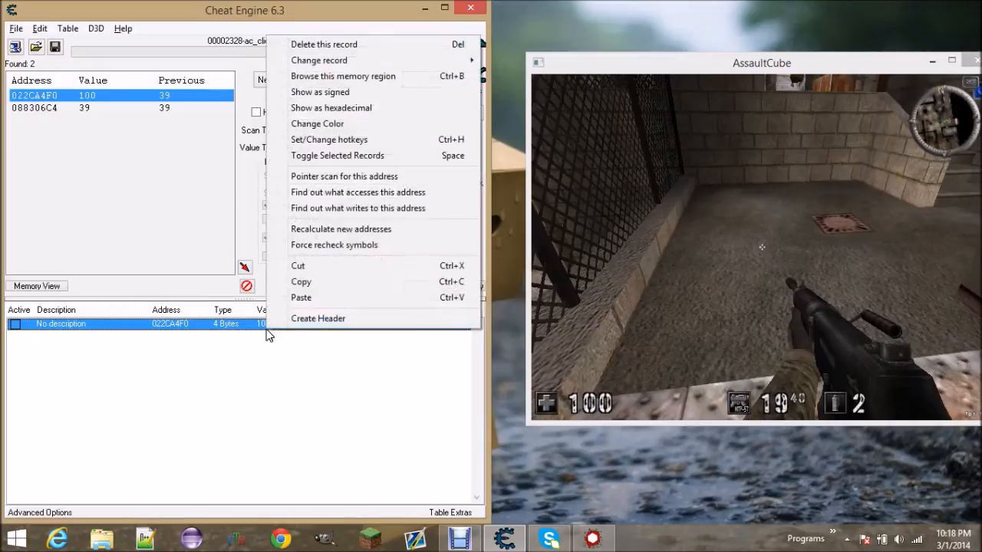
{"action": "mouse_move", "coordinate": [319, 60]}
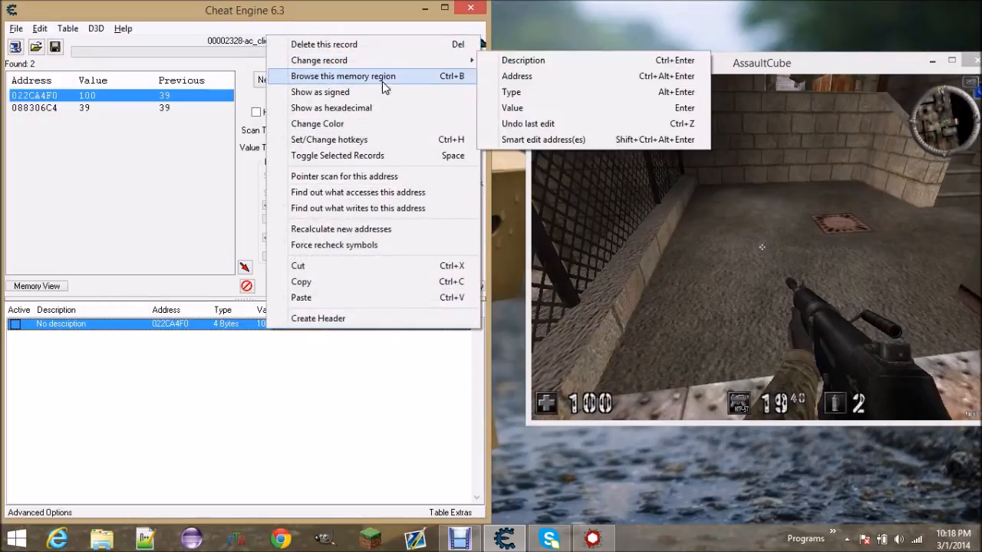
{"action": "left_click", "coordinate": [344, 77]}
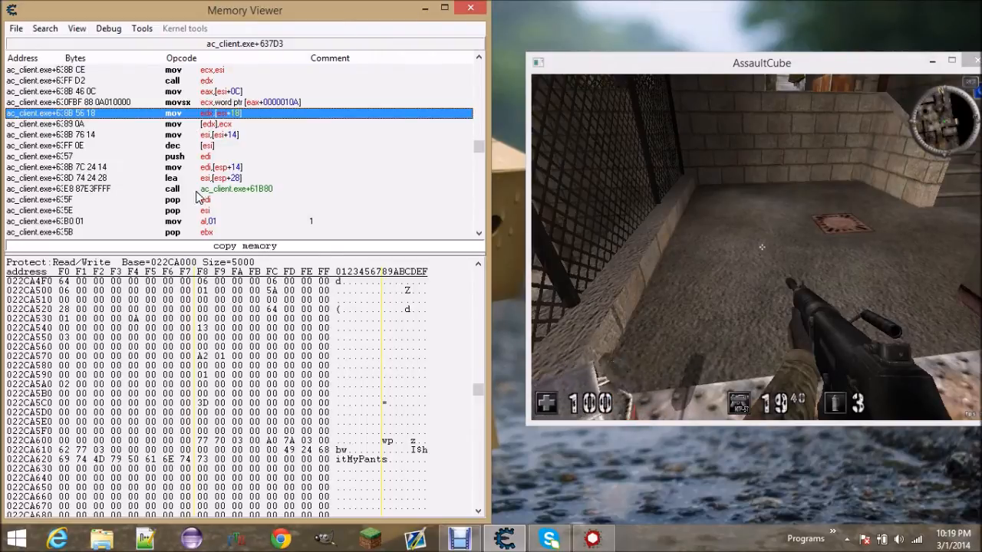
{"action": "left_click", "coordinate": [141, 28]}
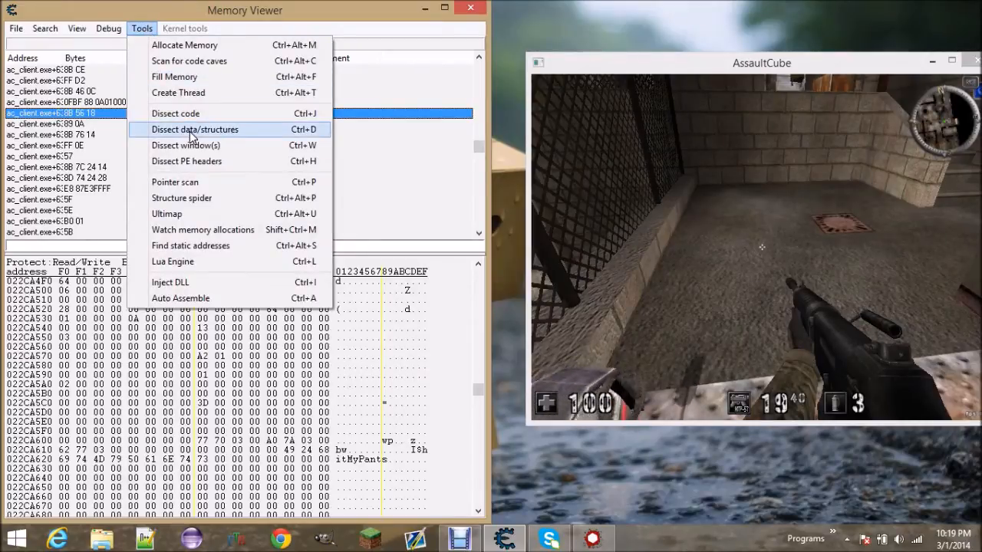
Step: Start the Dissect data/structures tool and begin defining a new structure
{"action": "left_click", "coordinate": [195, 128]}
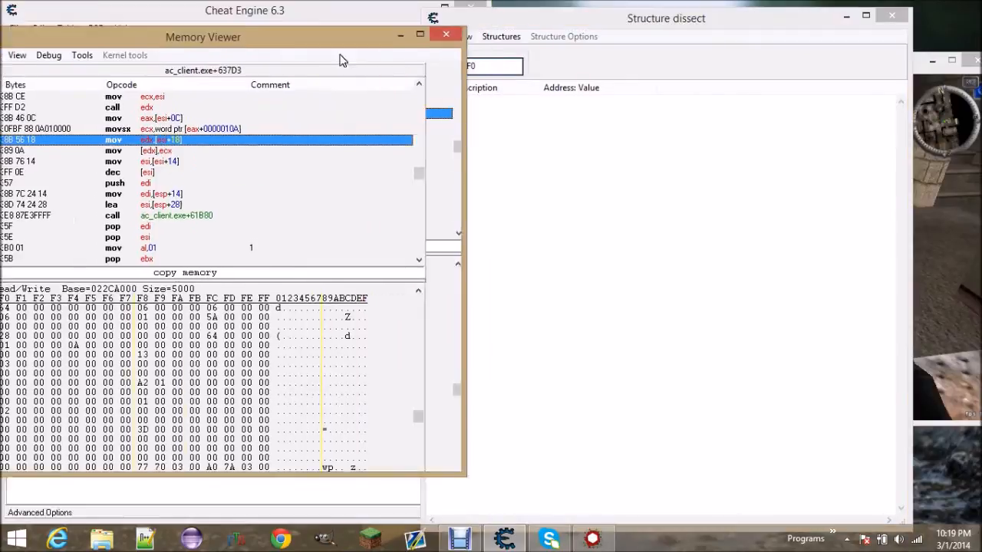
{"action": "left_click", "coordinate": [445, 34]}
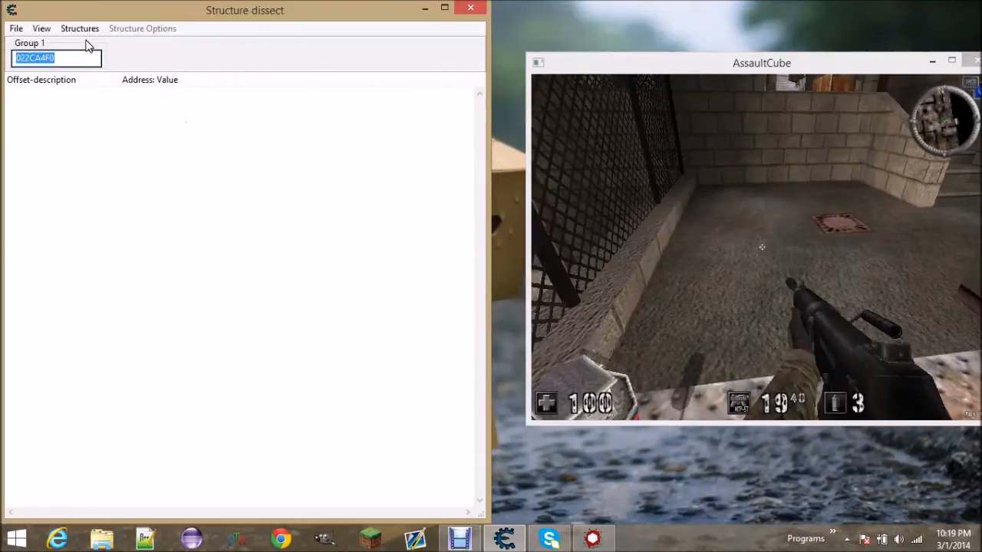
{"action": "left_click", "coordinate": [80, 27]}
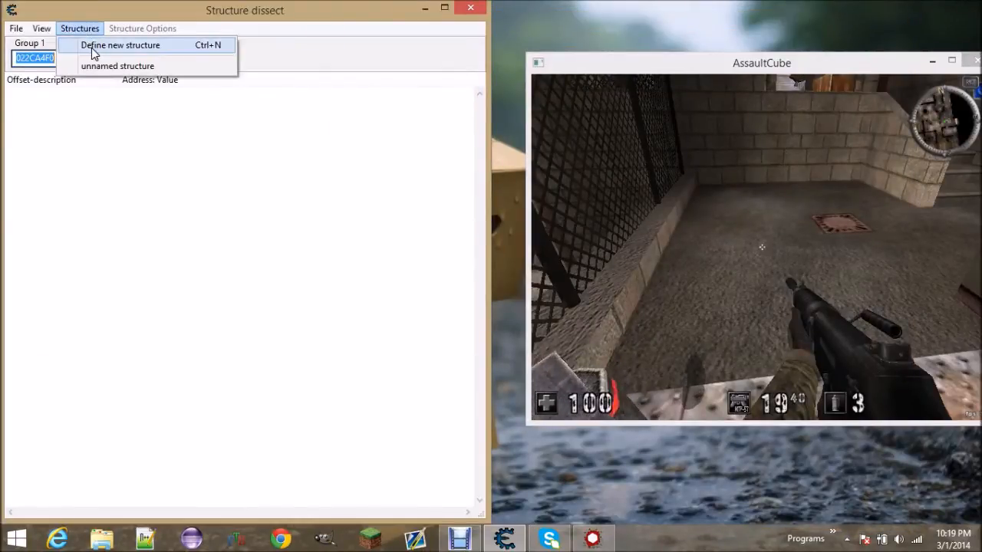
{"action": "left_click", "coordinate": [119, 44]}
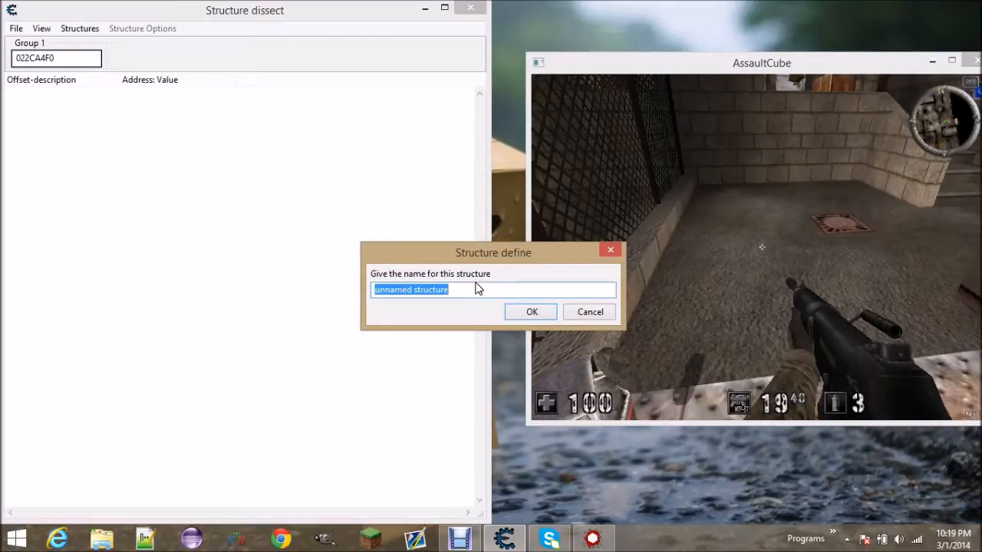
Step: Name the structure 'Whatever' and accept the default starting size
{"action": "type", "text": "Whatever"}
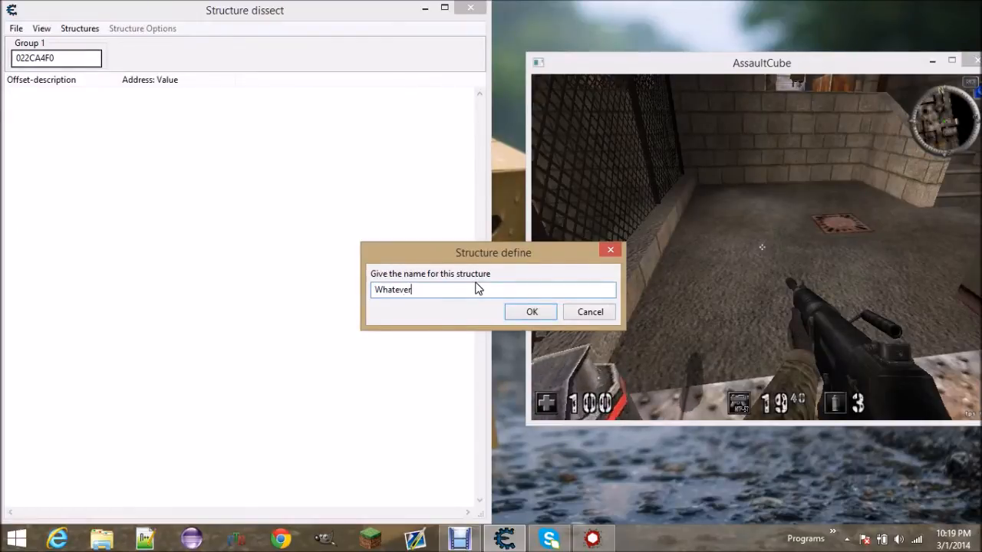
{"action": "left_click", "coordinate": [531, 311]}
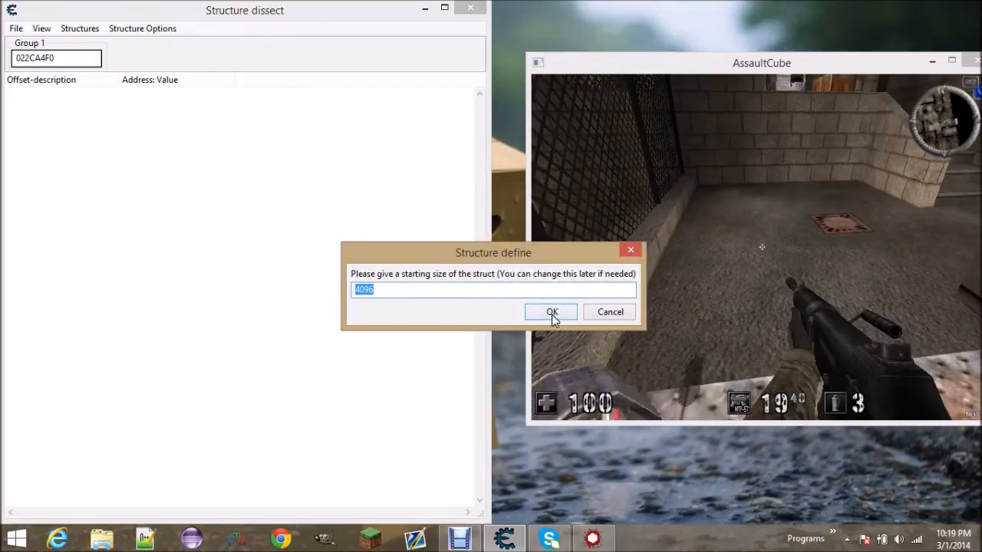
{"action": "left_click", "coordinate": [550, 311]}
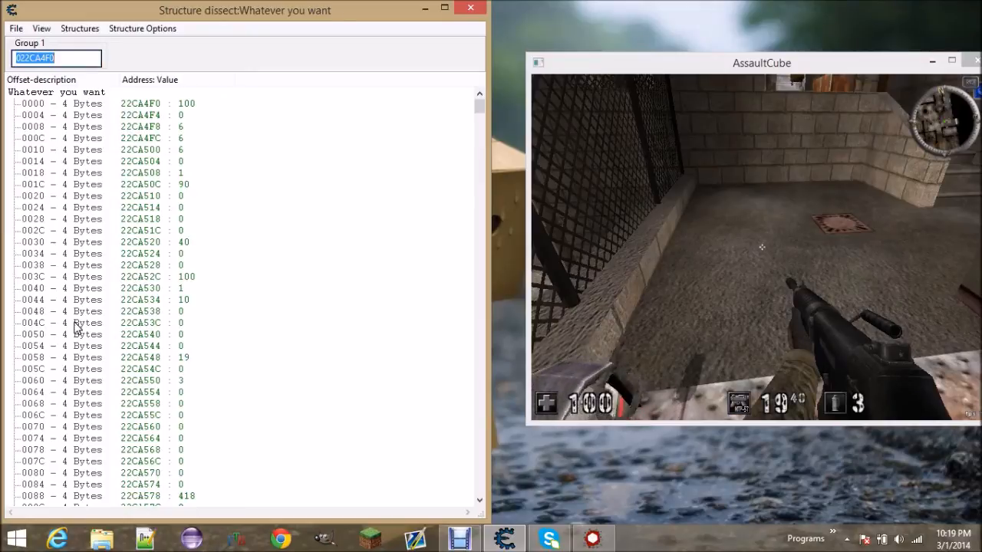
{"action": "mouse_move", "coordinate": [212, 288]}
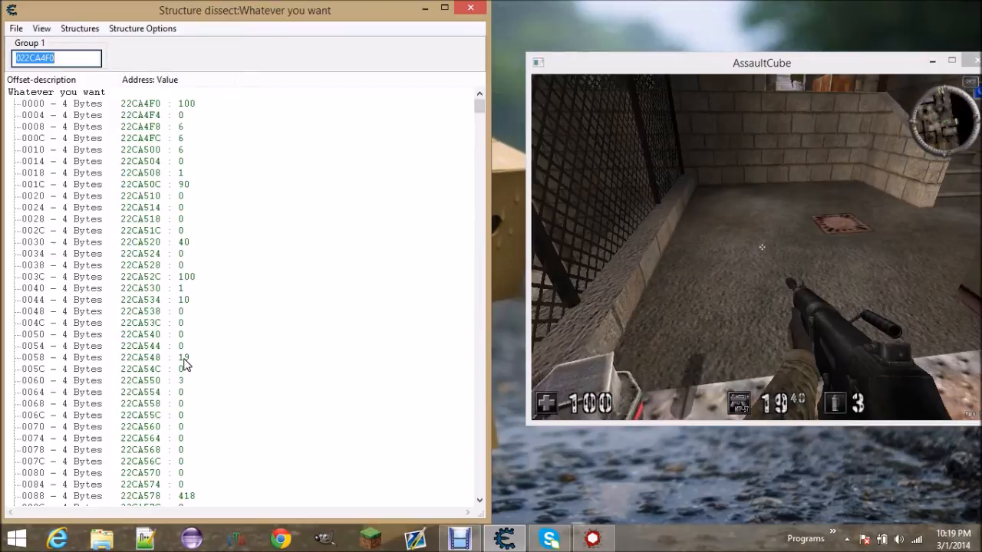
Step: Edit the loaded ammo entry and set the reserve ammo field to 500
{"action": "left_click", "coordinate": [153, 358]}
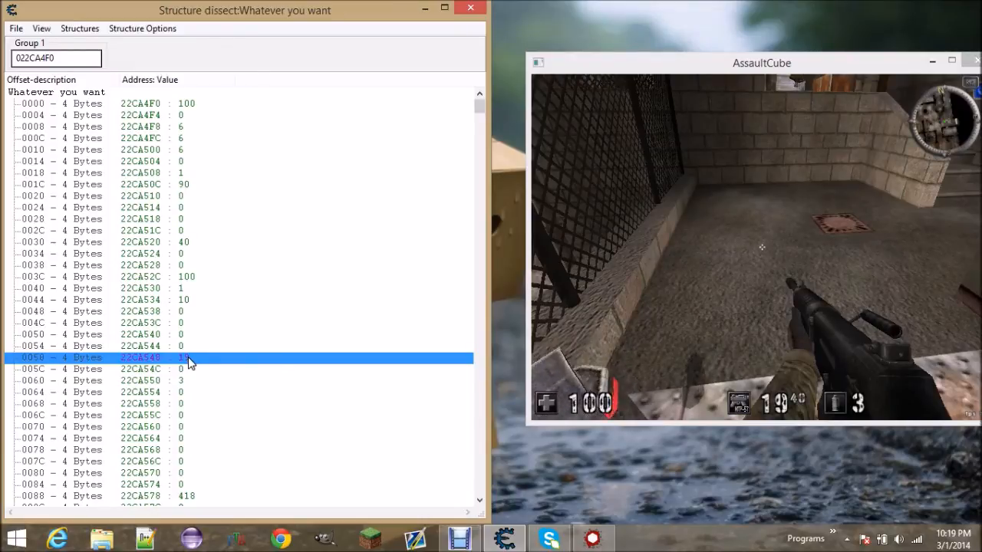
{"action": "double_click", "coordinate": [141, 357]}
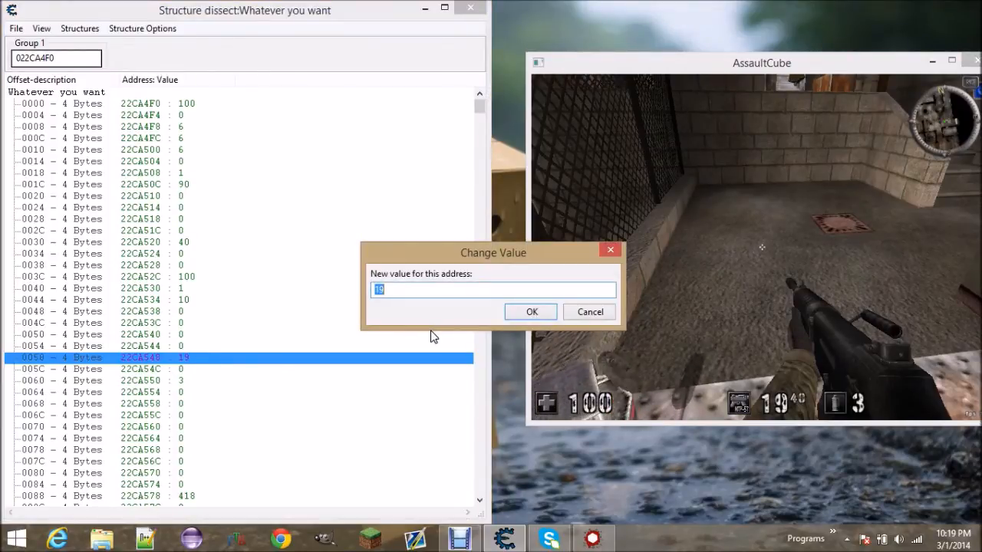
{"action": "left_click", "coordinate": [530, 312]}
{"action": "type", "text": "50"}
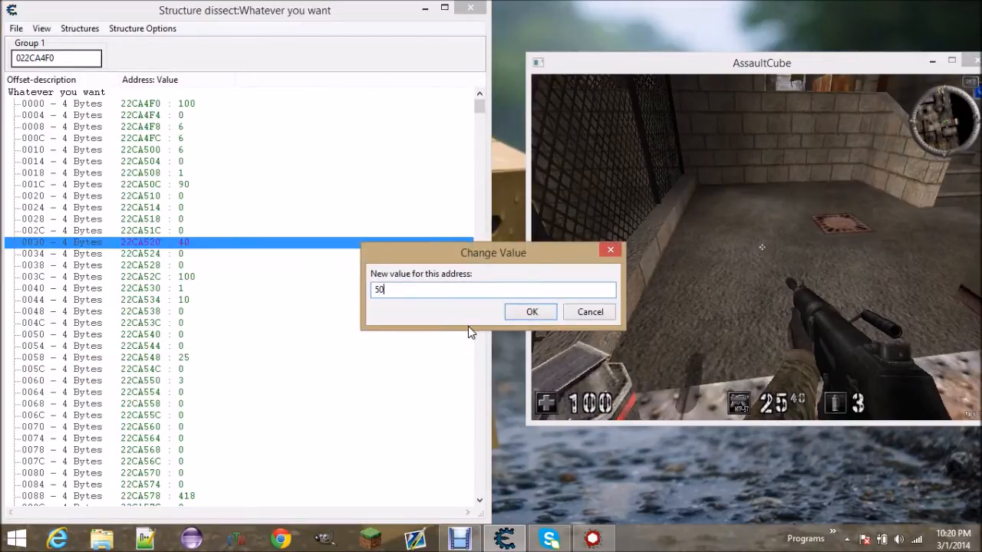
{"action": "left_click", "coordinate": [531, 311]}
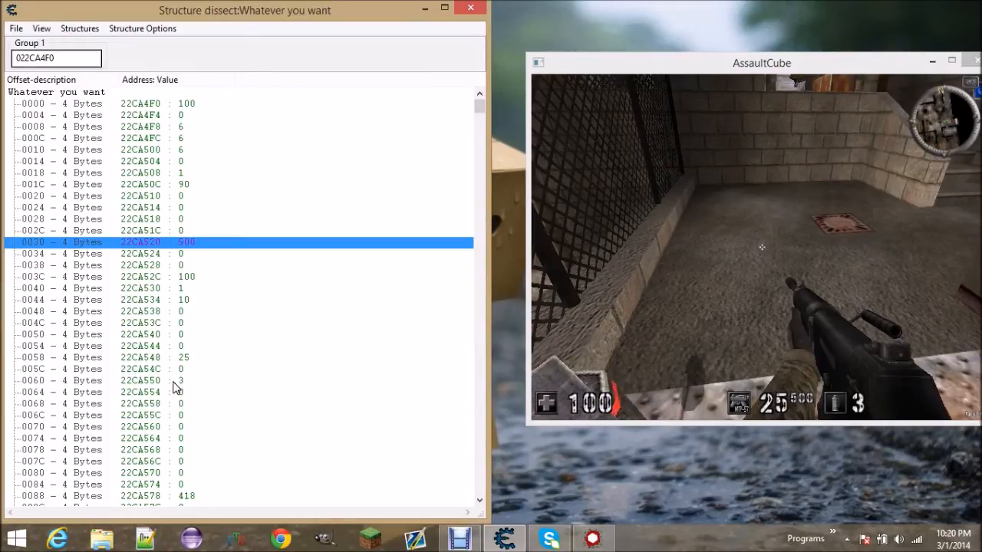
Step: Set the grenade count to 1000 and the loaded ammo to 5000
{"action": "double_click", "coordinate": [141, 380]}
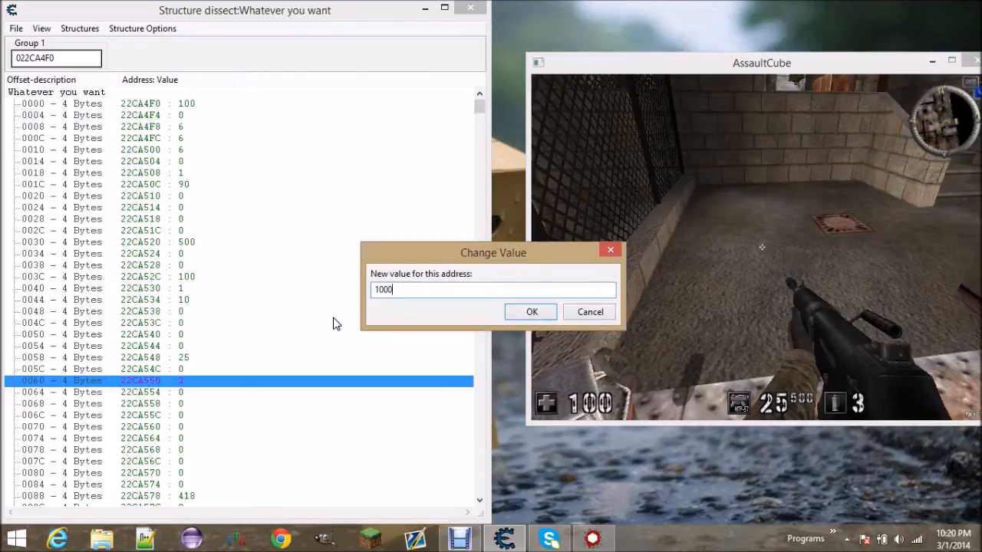
{"action": "left_click", "coordinate": [531, 312]}
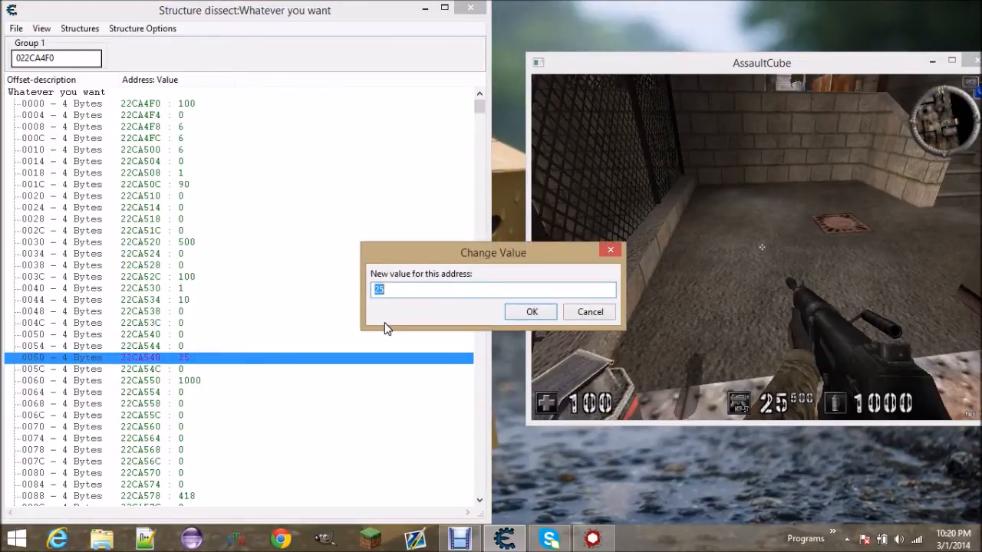
{"action": "left_click", "coordinate": [531, 311]}
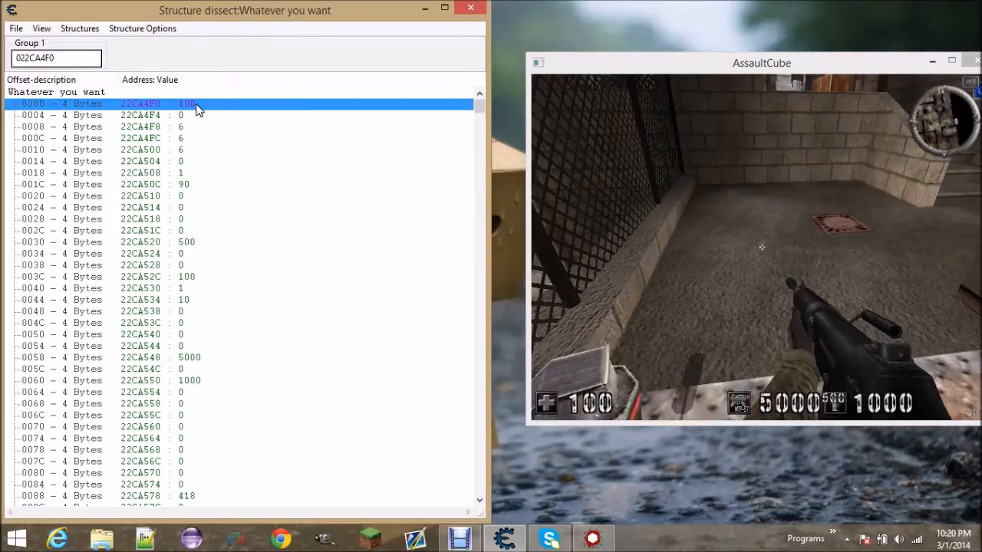
Step: Change the player's health field at offset 0000 to 90000
{"action": "type", "text": "90000"}
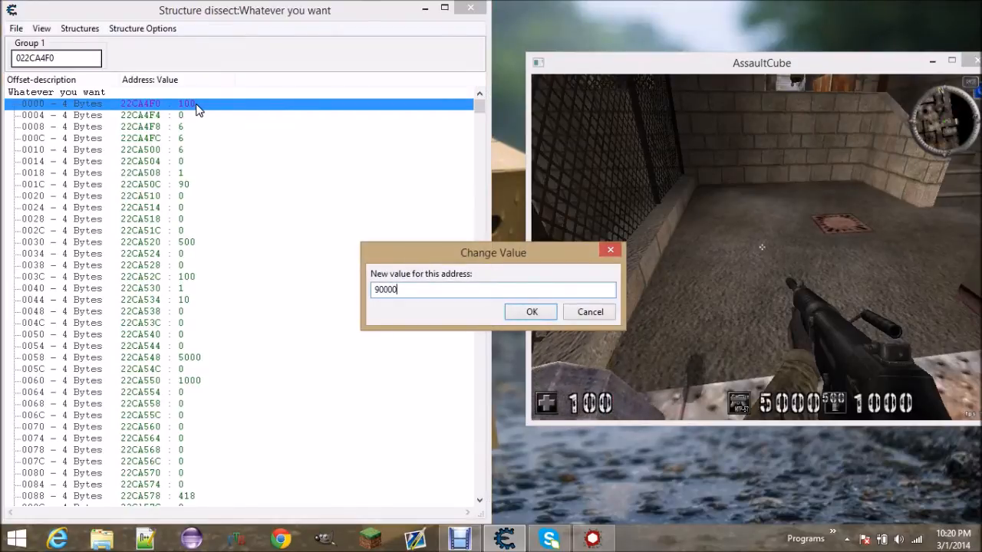
{"action": "left_click", "coordinate": [531, 311]}
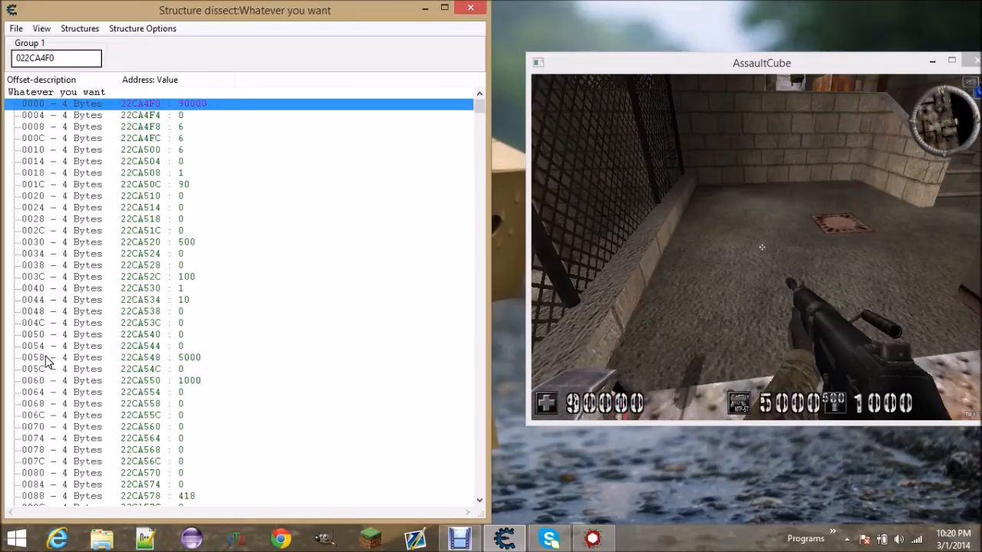
{"action": "left_click", "coordinate": [115, 242]}
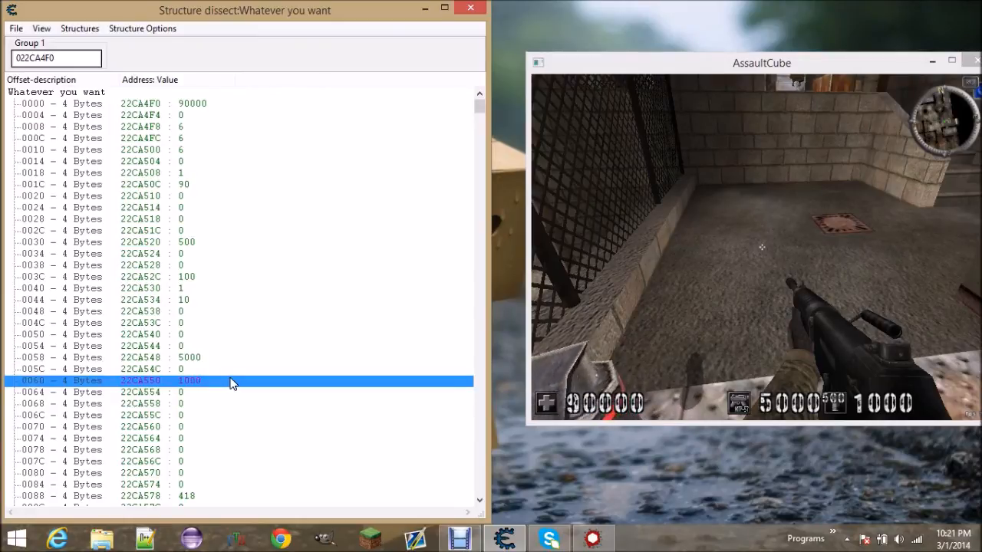
{"action": "mouse_move", "coordinate": [61, 102]}
{"action": "type", "text": "-c8"}
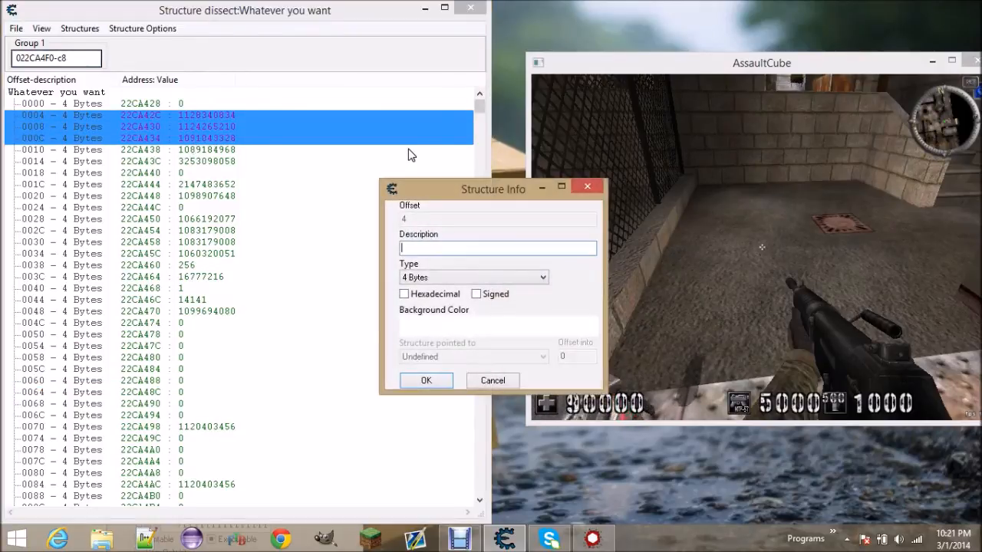
Step: Retype offsets 0004–000C as Float in the structure starting at 022CA4F0-c8
{"action": "left_click", "coordinate": [472, 276]}
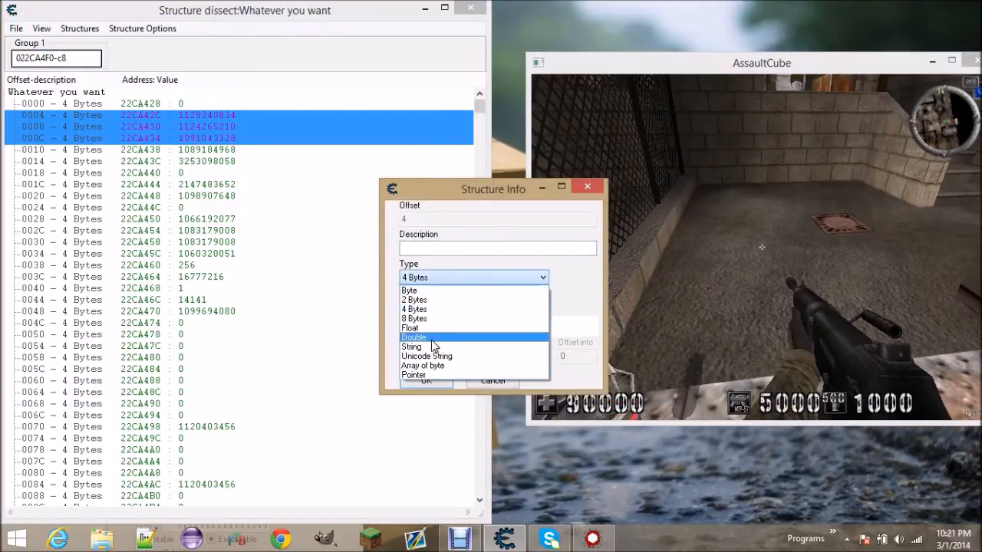
{"action": "mouse_move", "coordinate": [411, 347]}
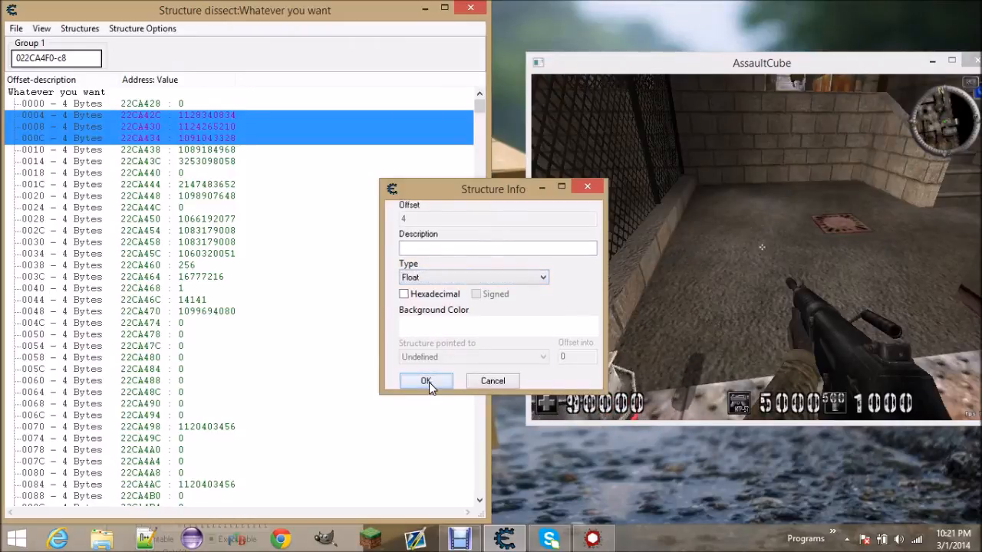
{"action": "left_click", "coordinate": [426, 380]}
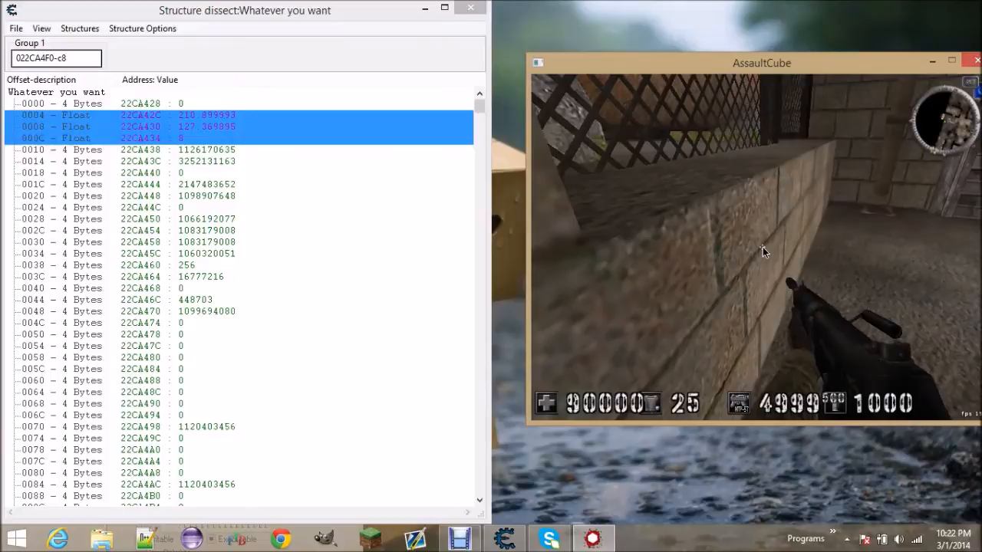
Step: Set the armor field at offset 00CC, just after health, to a very large value
{"action": "key", "text": "alt+tab"}
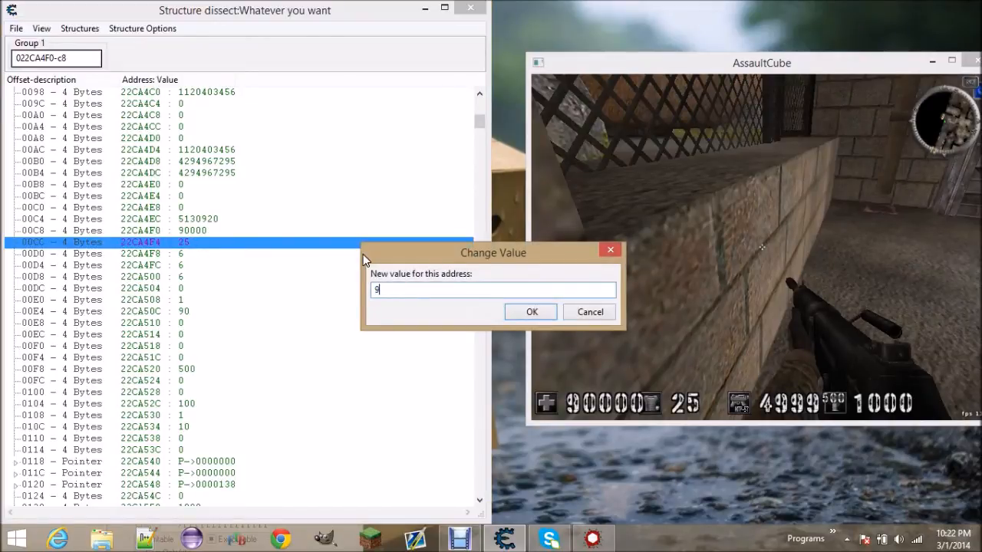
{"action": "left_click", "coordinate": [531, 311]}
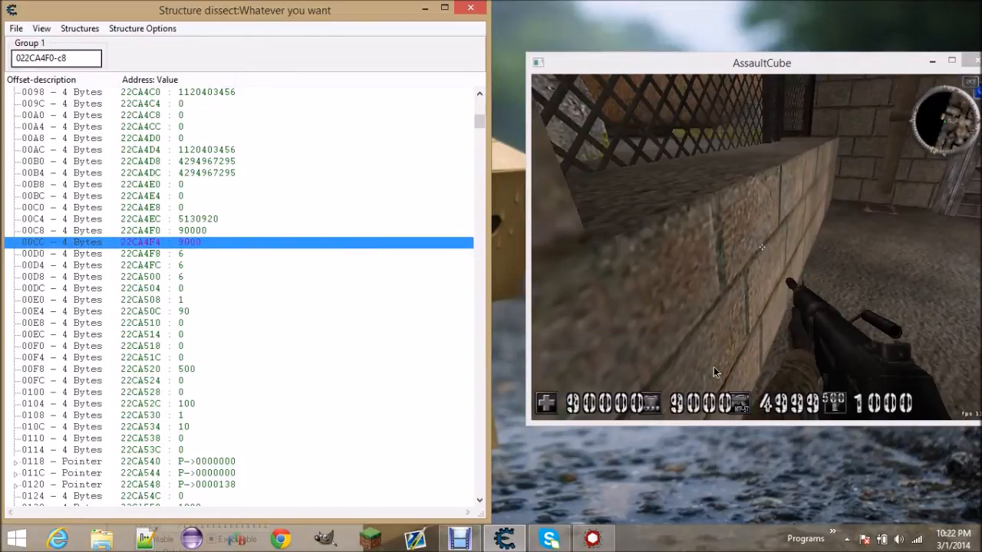